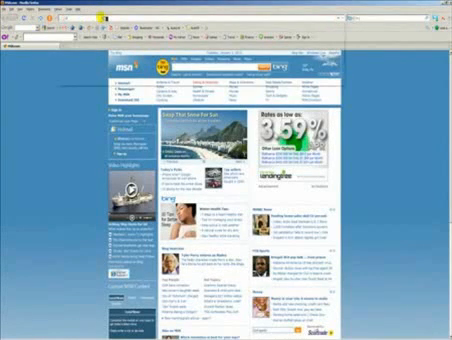
Navigate from the MSN start page to youtube.com and reach the video Upload page
click(200, 16)
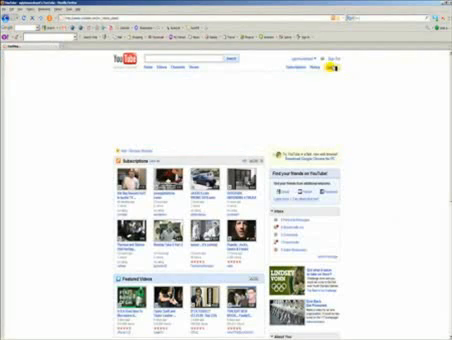
click(342, 62)
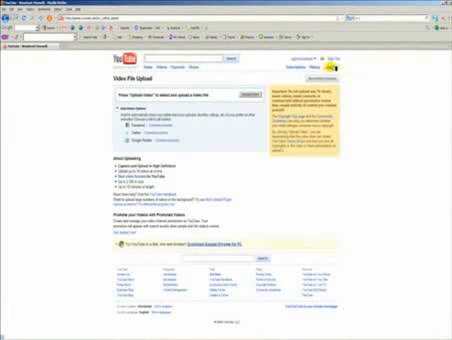